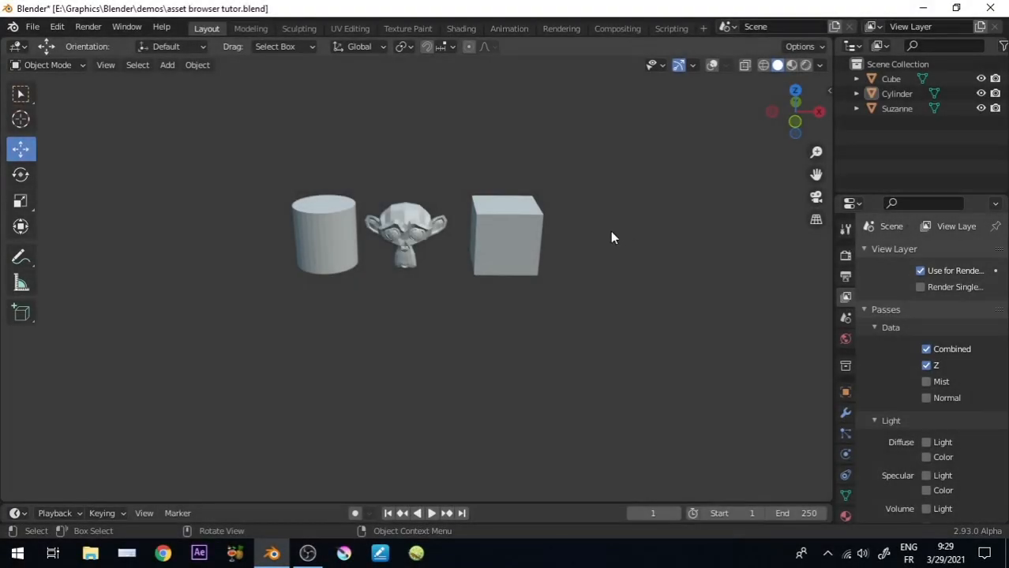
{"action": "mouse_move", "coordinate": [603, 281]}
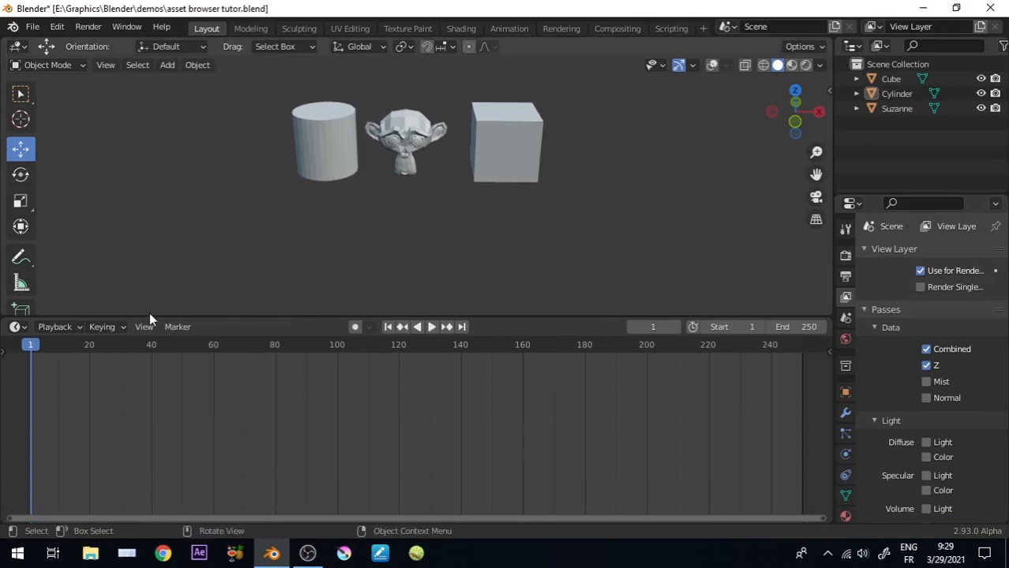
Step: Switch the bottom timeline area's editor type to Asset Browser
{"action": "left_click", "coordinate": [16, 327]}
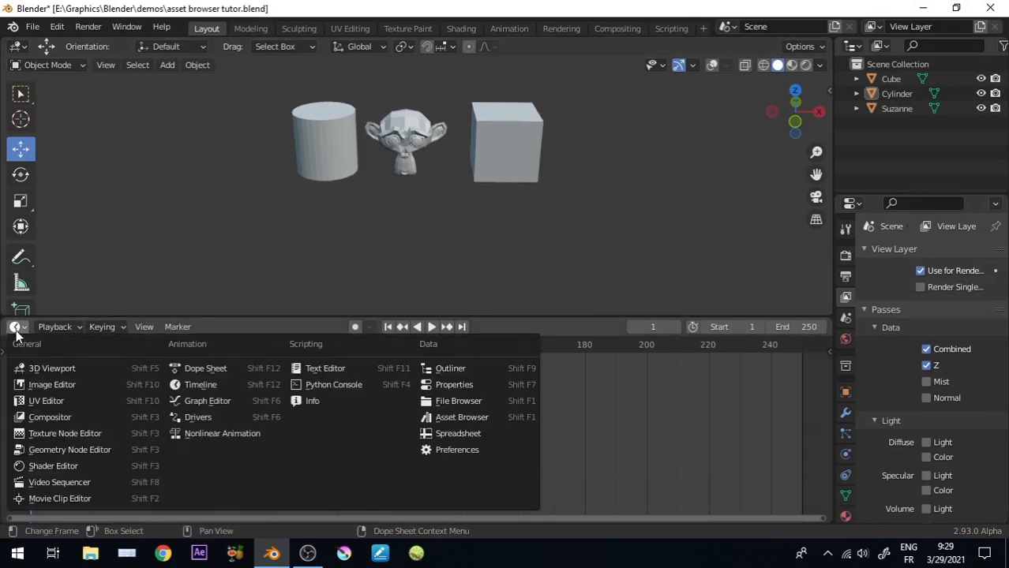
{"action": "mouse_move", "coordinate": [461, 417]}
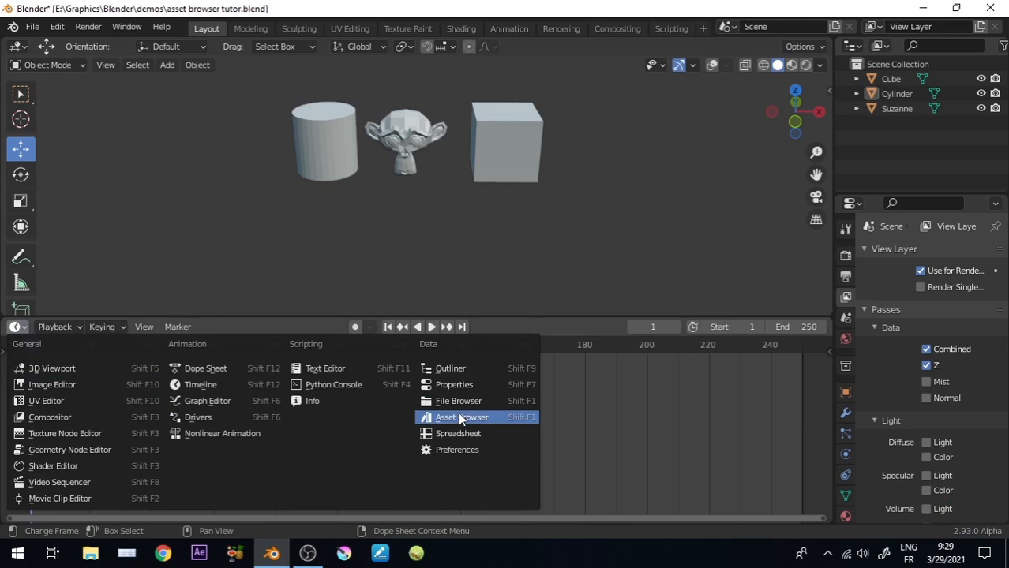
{"action": "left_click", "coordinate": [464, 416]}
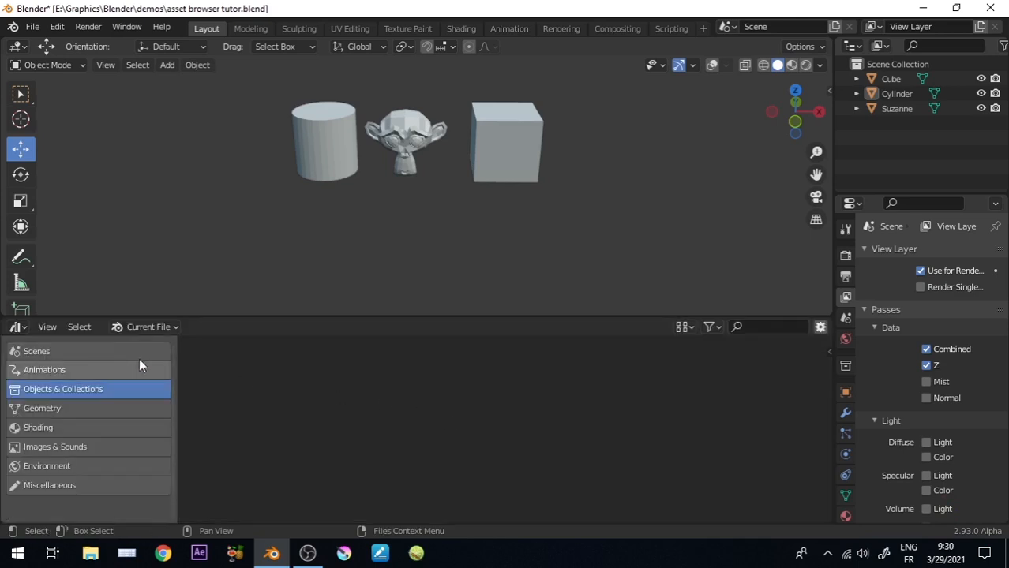
{"action": "mouse_move", "coordinate": [513, 196]}
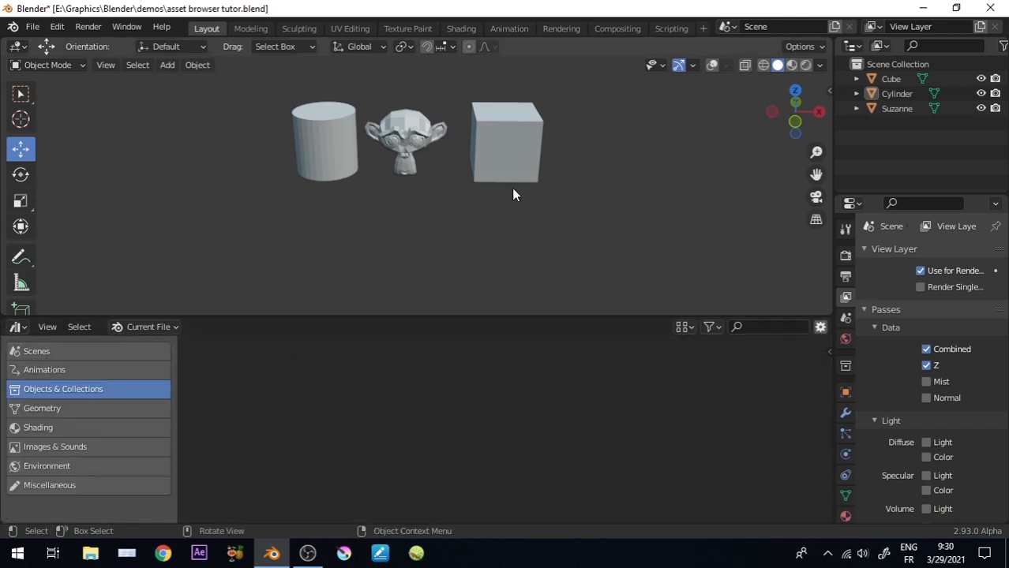
Step: Mark the Cube and Suzanne as assets via the Outliner's ID Data menu
{"action": "left_click", "coordinate": [507, 142]}
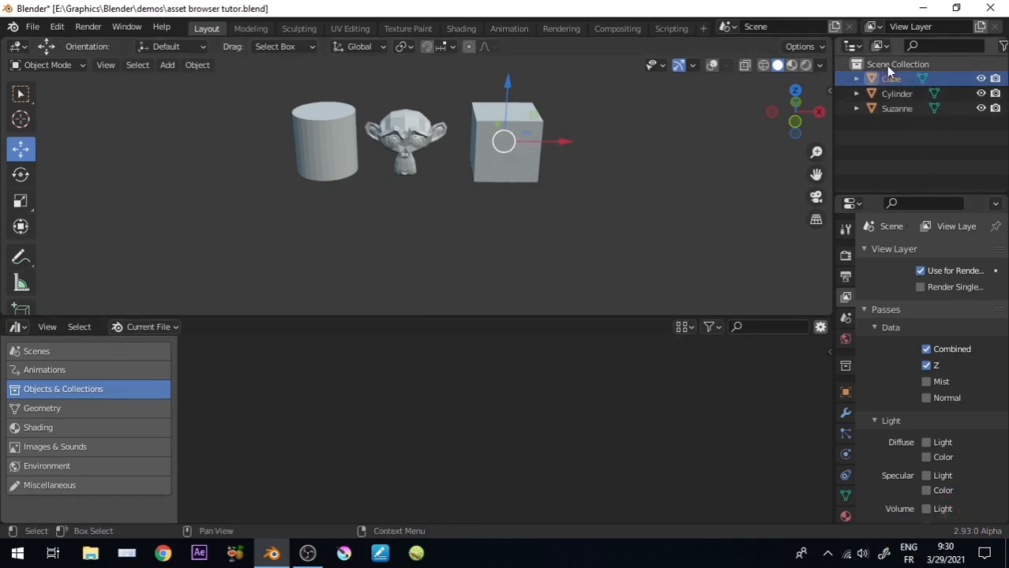
{"action": "right_click", "coordinate": [891, 78]}
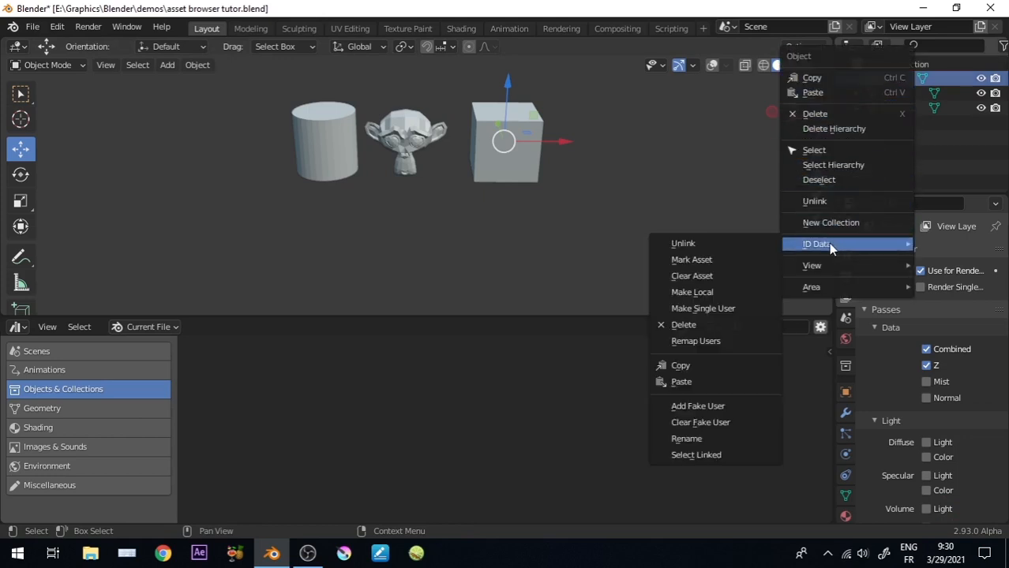
{"action": "mouse_move", "coordinate": [691, 259]}
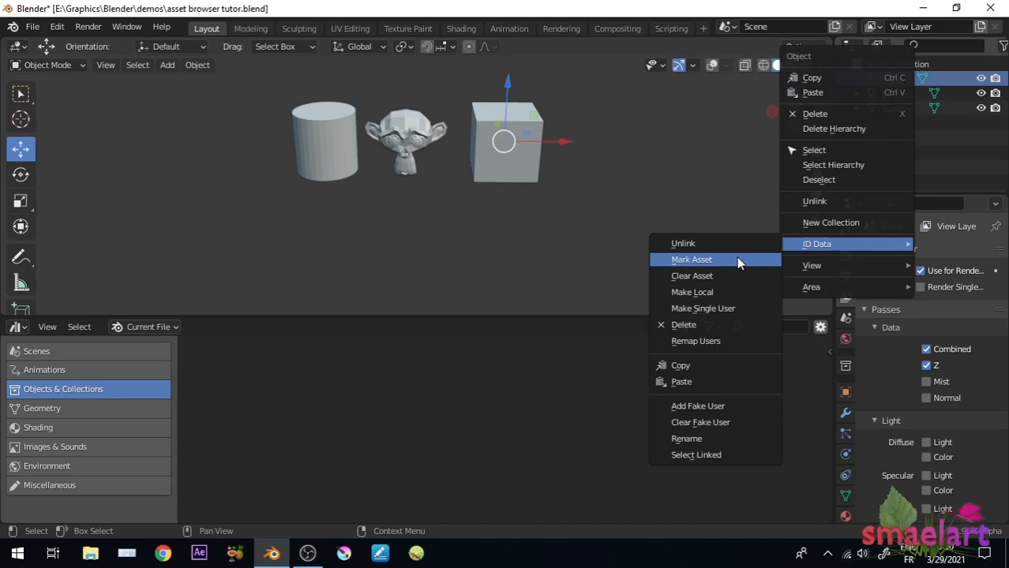
{"action": "left_click", "coordinate": [691, 259]}
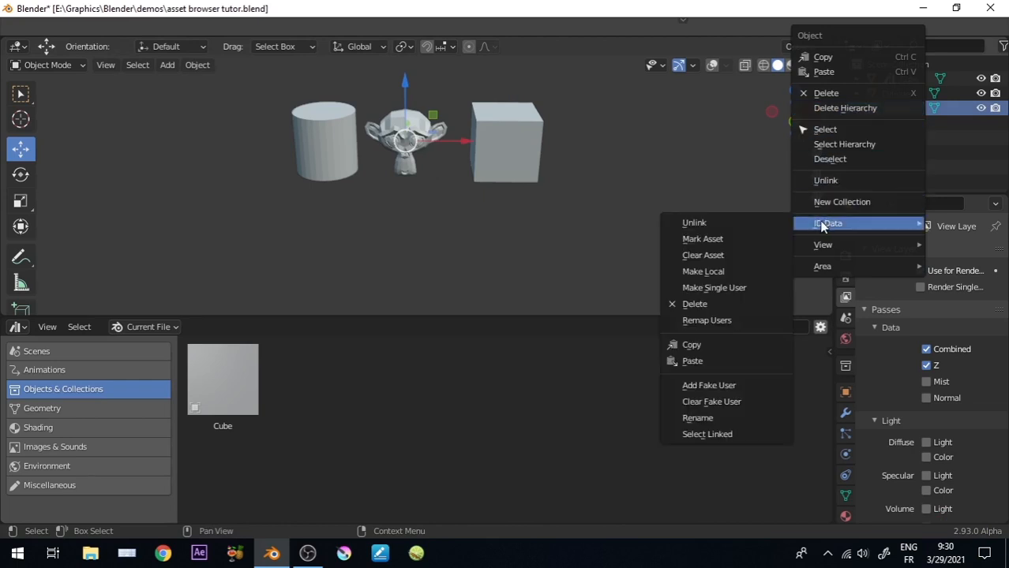
{"action": "mouse_move", "coordinate": [703, 239]}
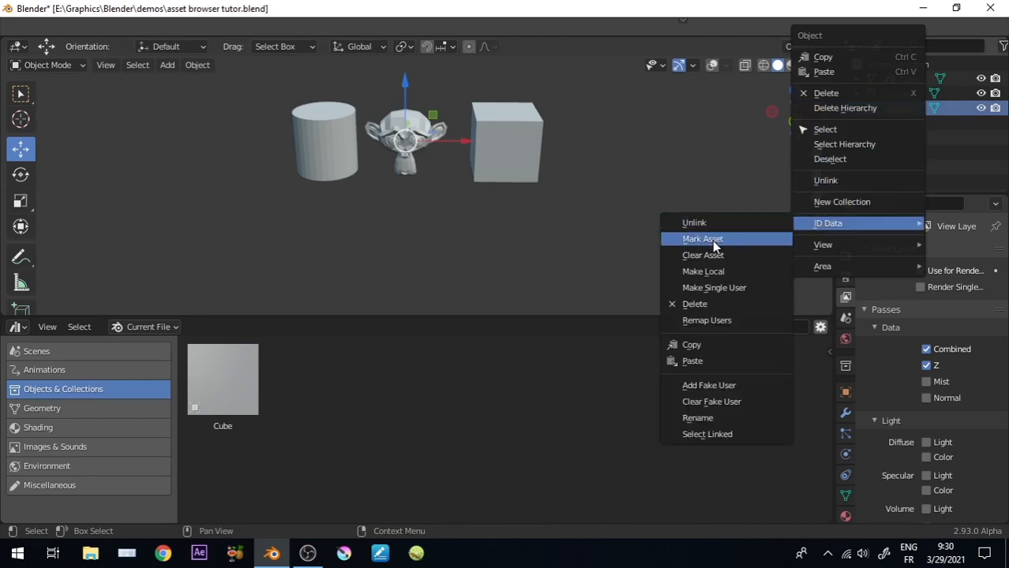
{"action": "left_click", "coordinate": [703, 239]}
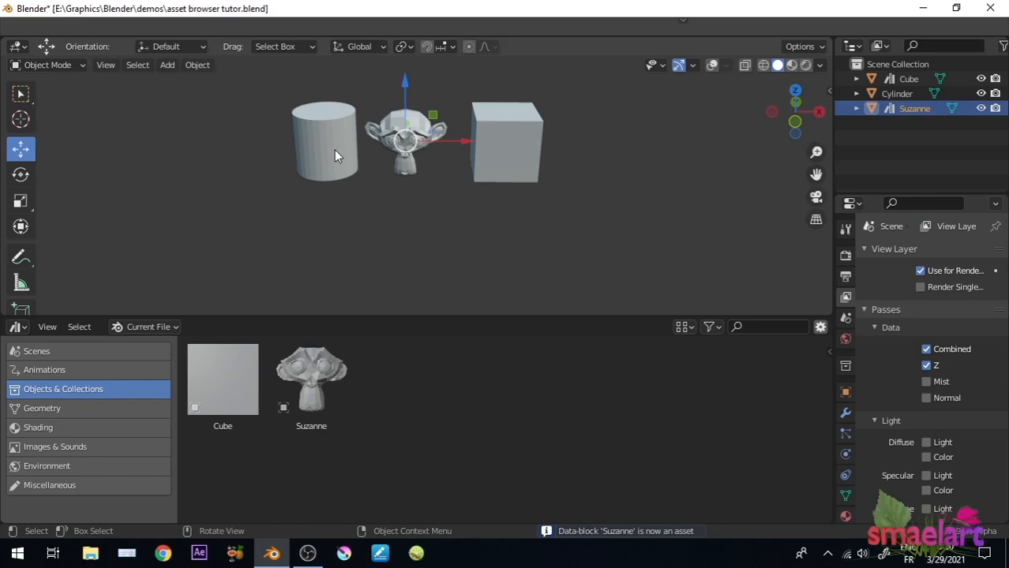
Step: Mark the Cylinder as an asset via the Outliner's ID Data menu
{"action": "left_click", "coordinate": [897, 93]}
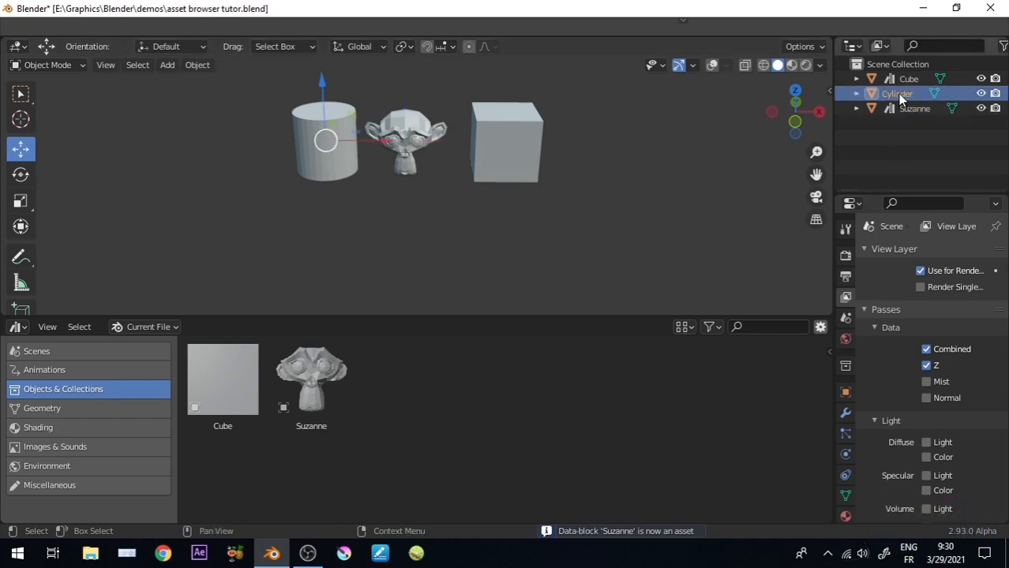
{"action": "right_click", "coordinate": [897, 94]}
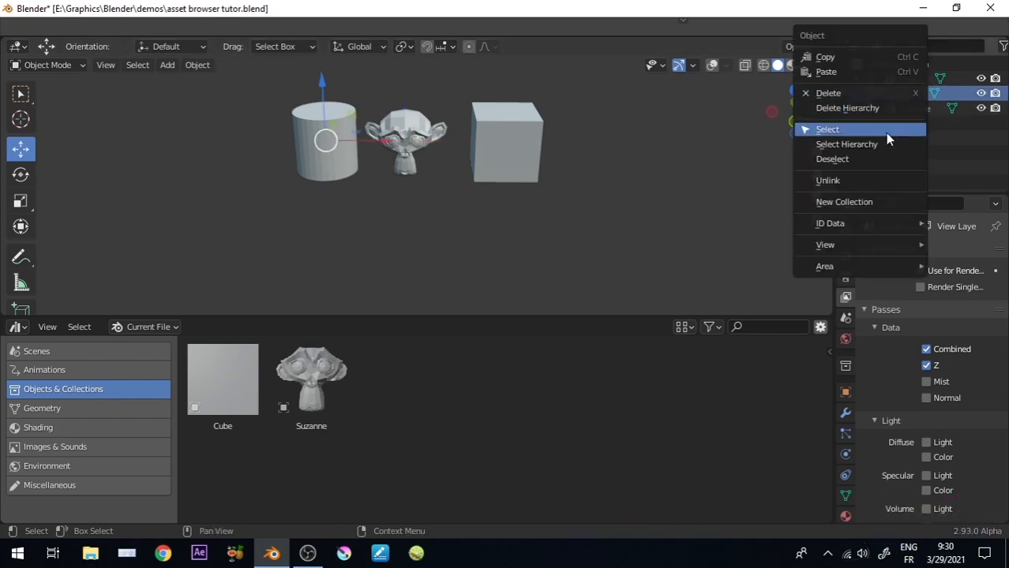
{"action": "left_click", "coordinate": [830, 224]}
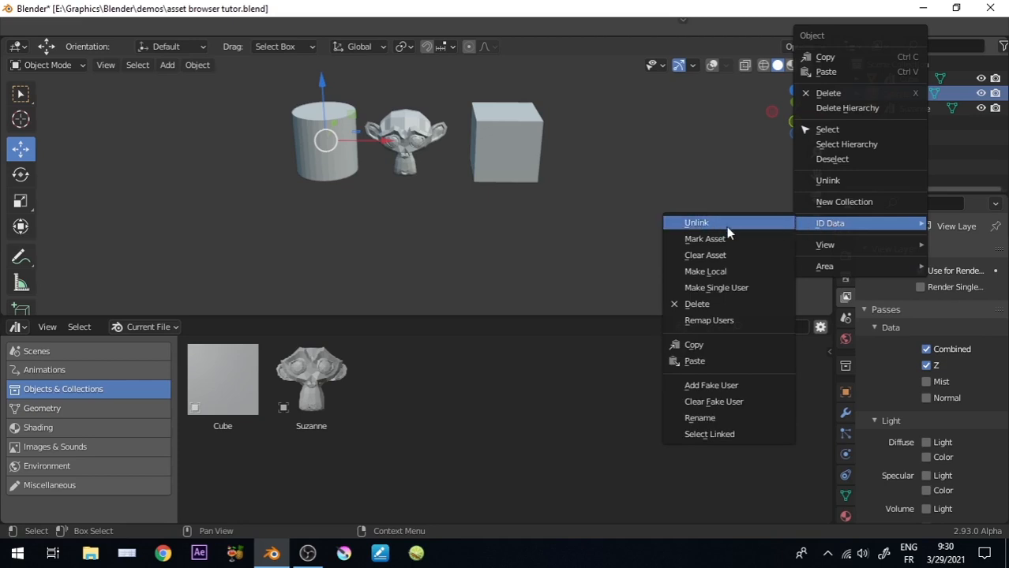
{"action": "left_click", "coordinate": [705, 238]}
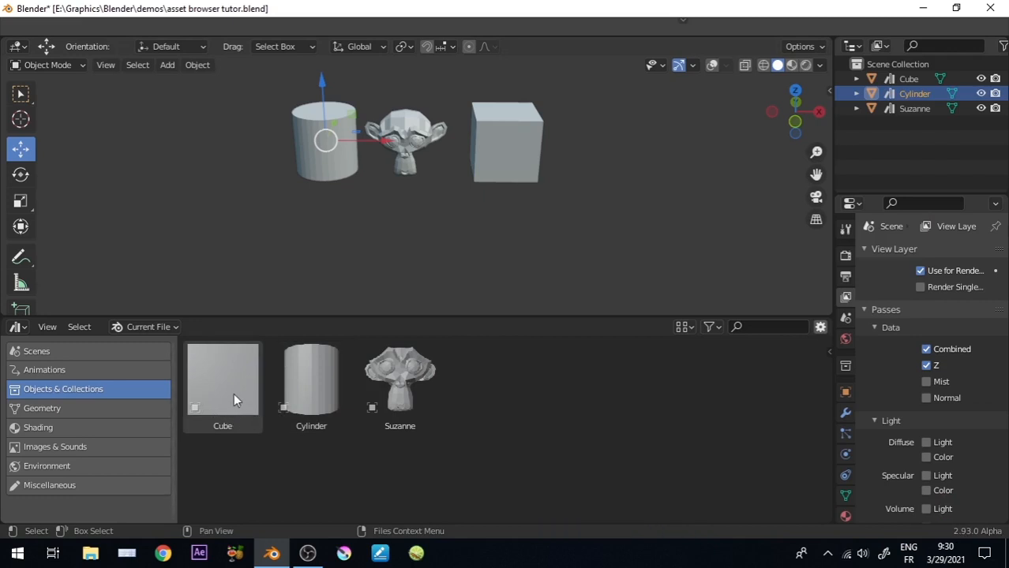
{"action": "mouse_move", "coordinate": [229, 395]}
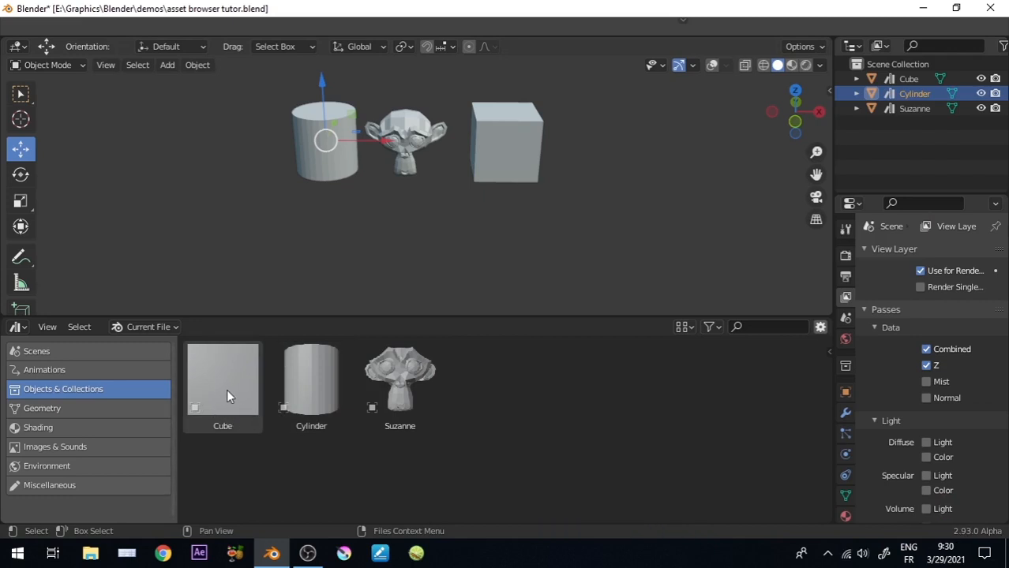
Step: Switch the Asset Browser from Current File to the empty Default library
{"action": "left_click", "coordinate": [223, 383]}
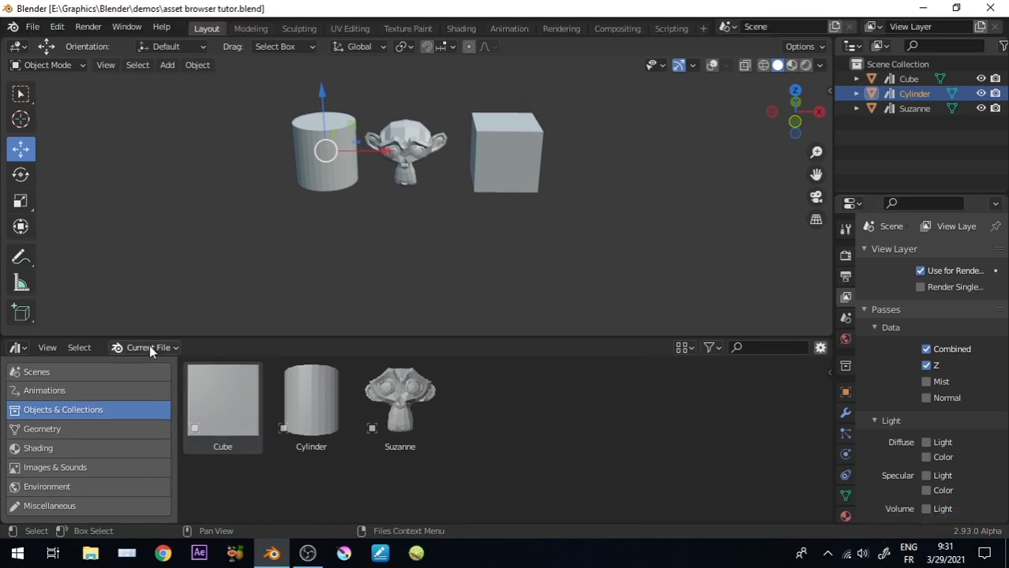
{"action": "mouse_move", "coordinate": [172, 354]}
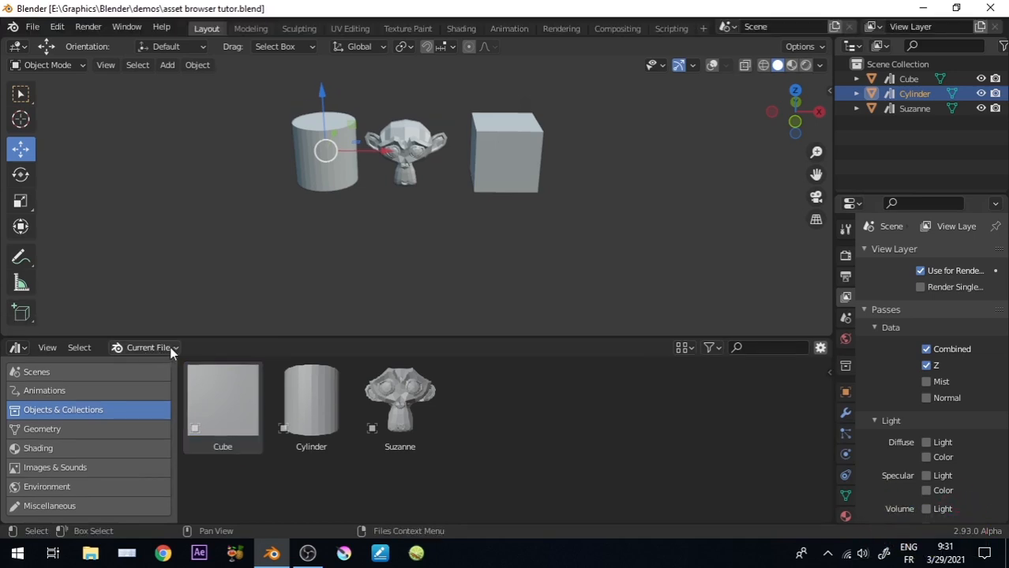
{"action": "left_click", "coordinate": [146, 347]}
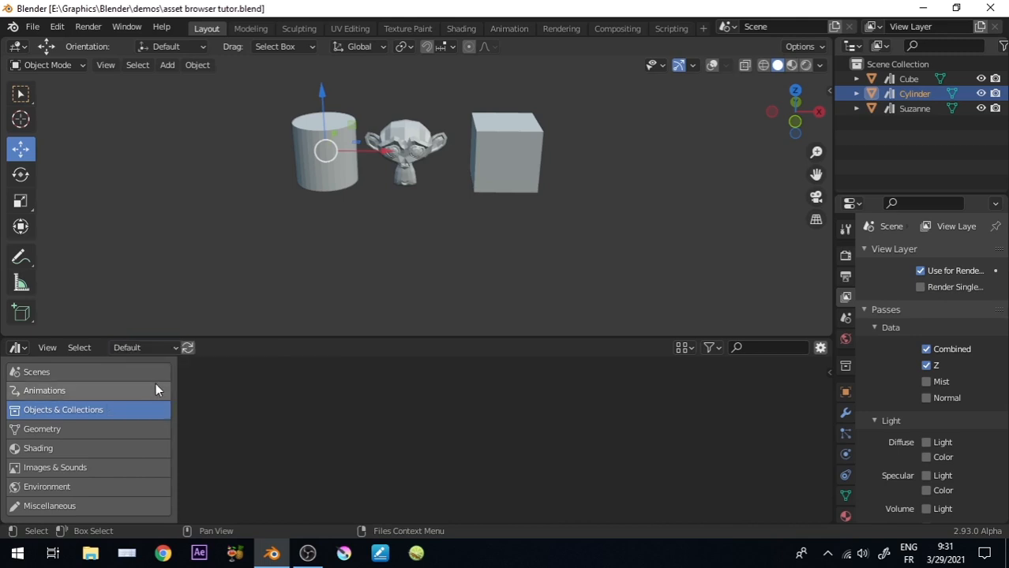
{"action": "mouse_move", "coordinate": [461, 422]}
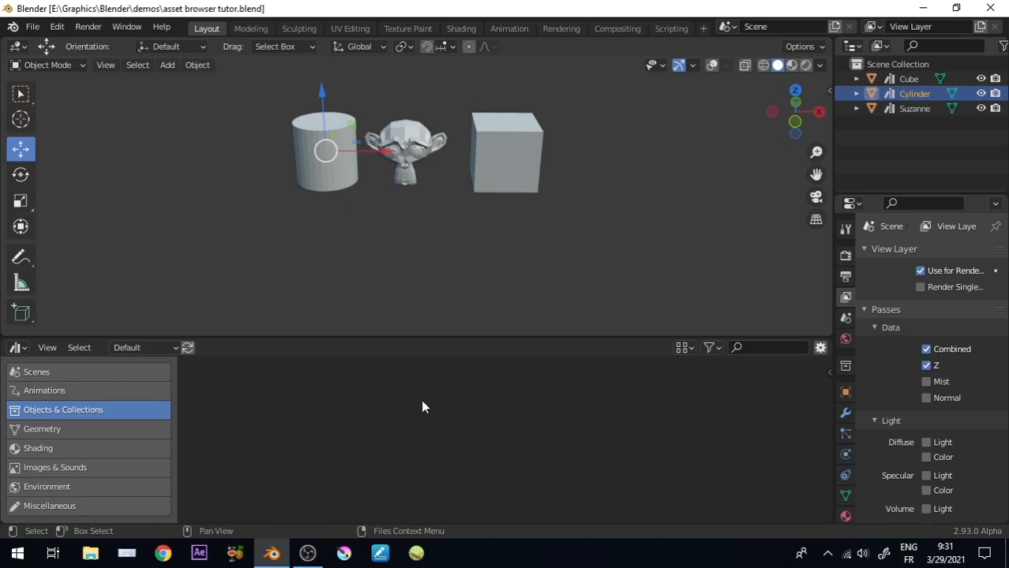
{"action": "mouse_move", "coordinate": [293, 144]}
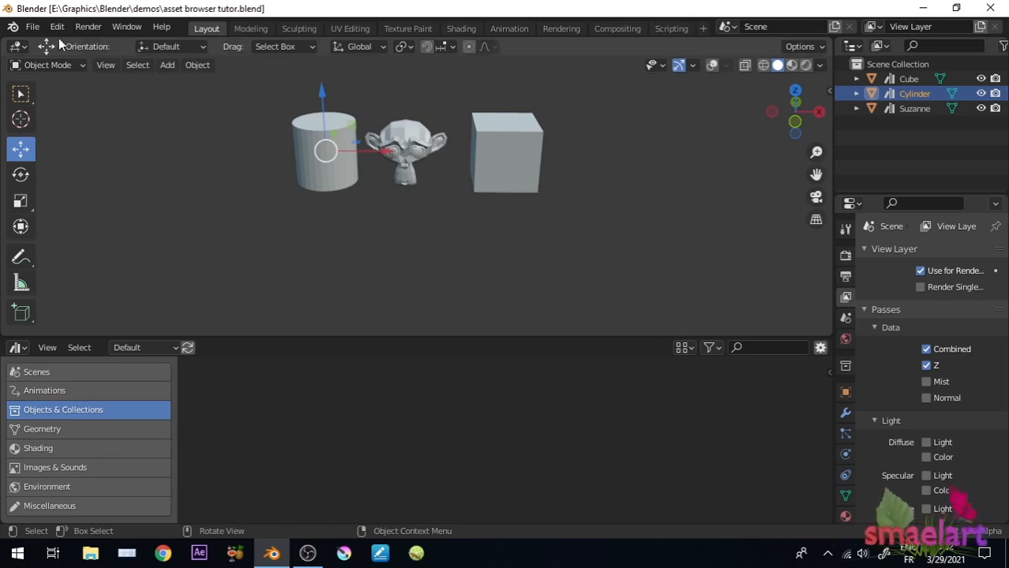
Step: Save the file as asset browser tutor.blend into Documents\Blender\Assets
{"action": "left_click", "coordinate": [32, 25]}
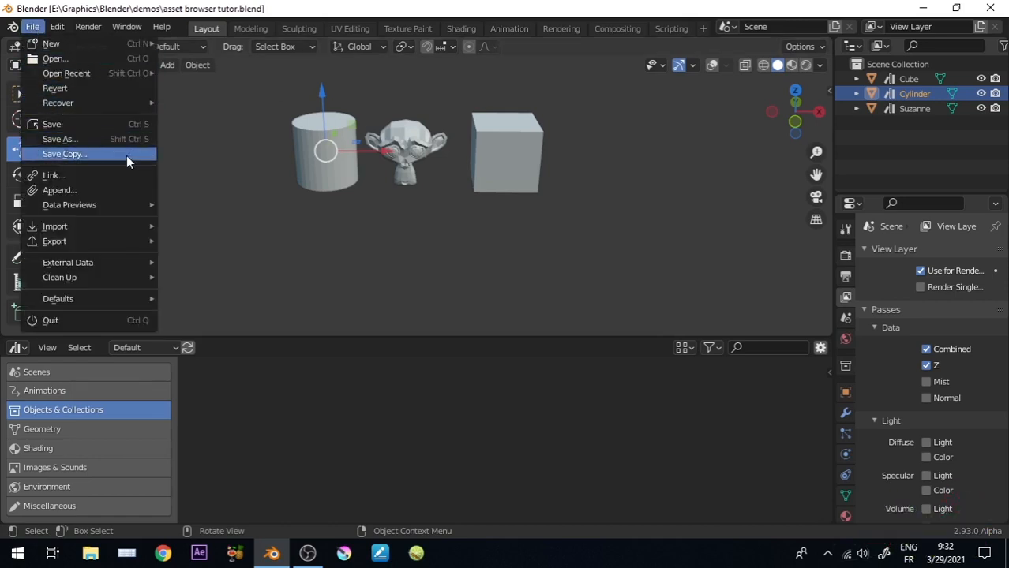
{"action": "left_click", "coordinate": [65, 153]}
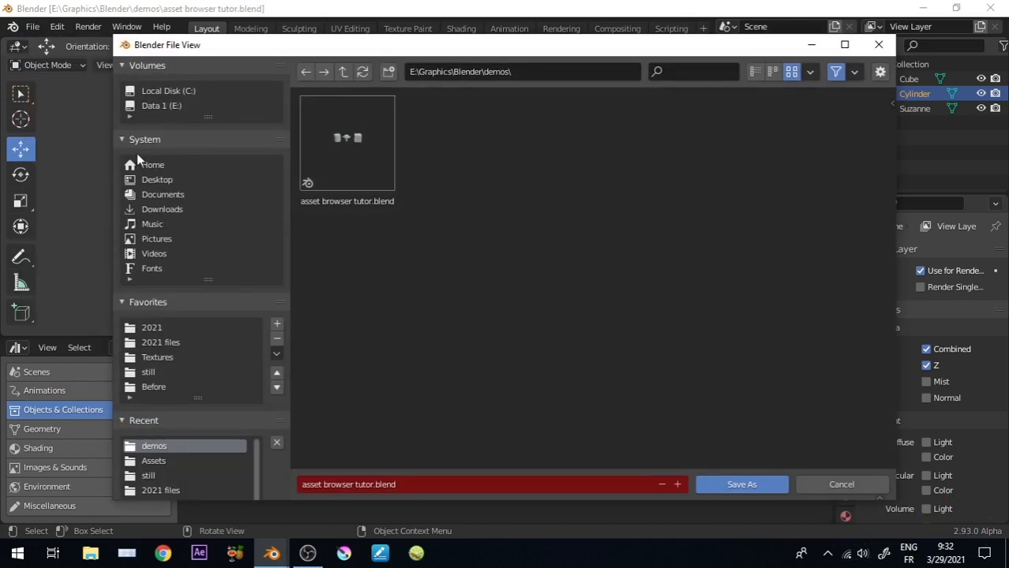
{"action": "left_click", "coordinate": [163, 194]}
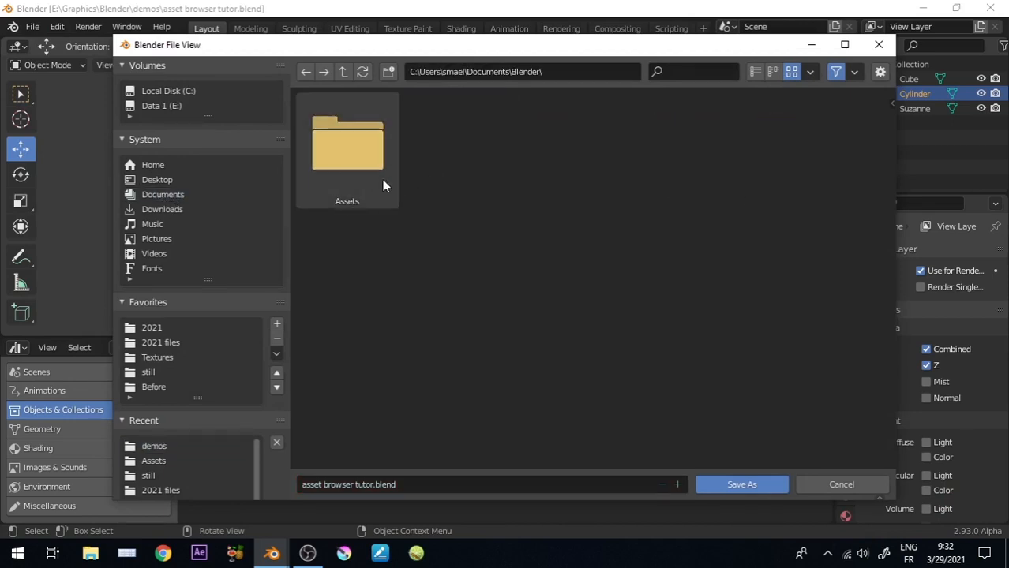
{"action": "double_click", "coordinate": [347, 145]}
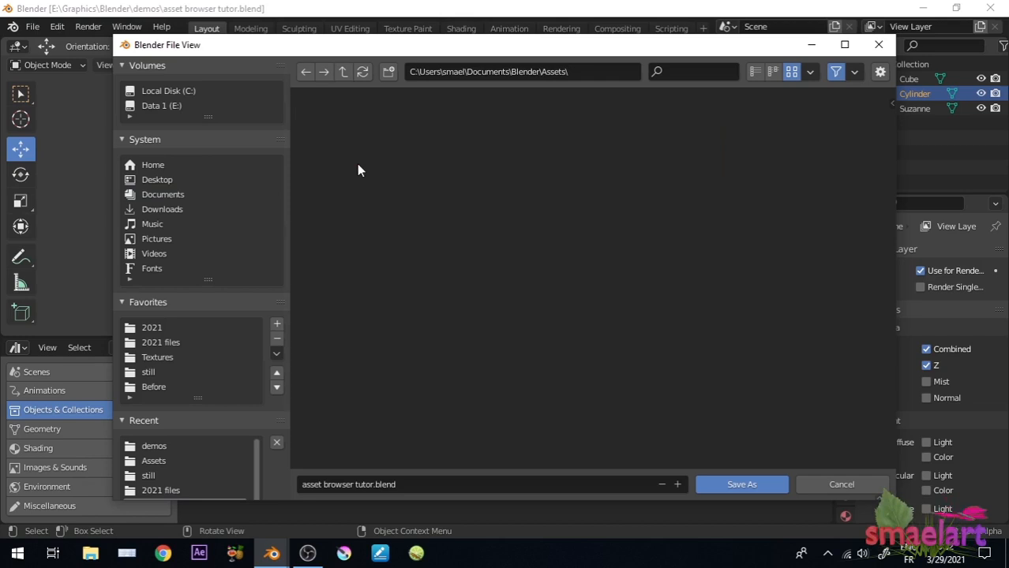
{"action": "left_click", "coordinate": [741, 483]}
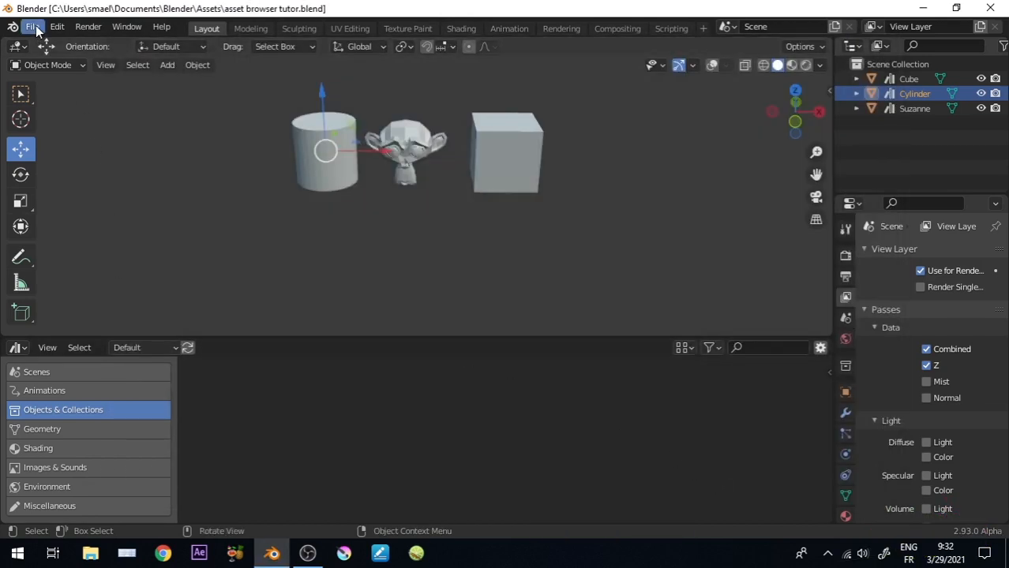
Step: Start a new General file with the default scene
{"action": "left_click", "coordinate": [32, 25]}
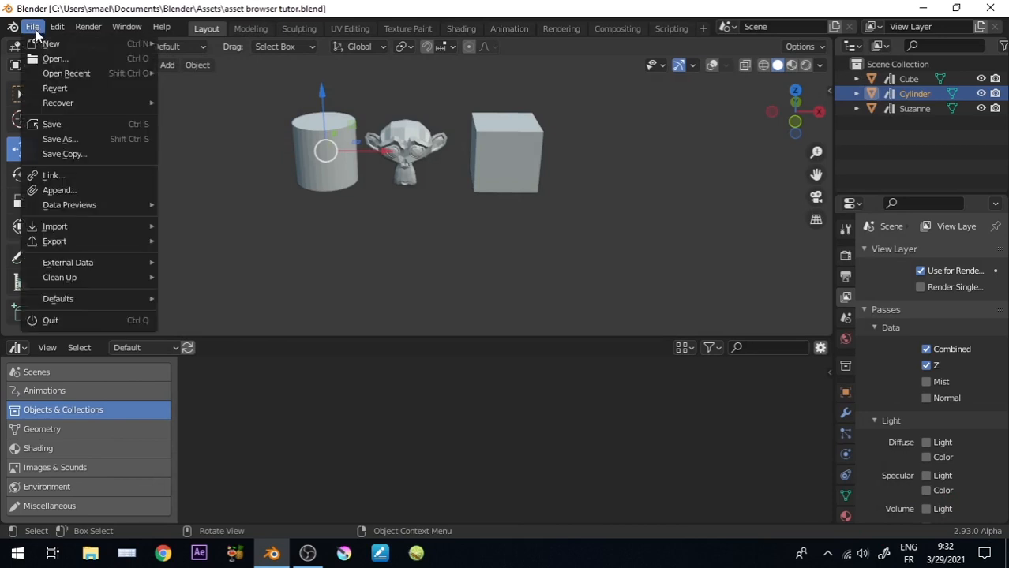
{"action": "mouse_move", "coordinate": [51, 44]}
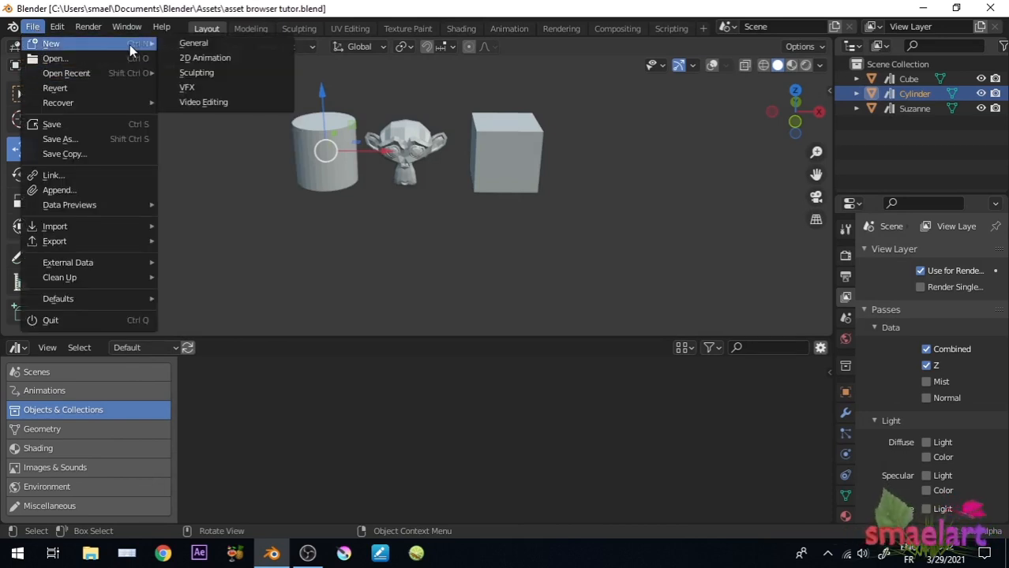
{"action": "left_click", "coordinate": [193, 43]}
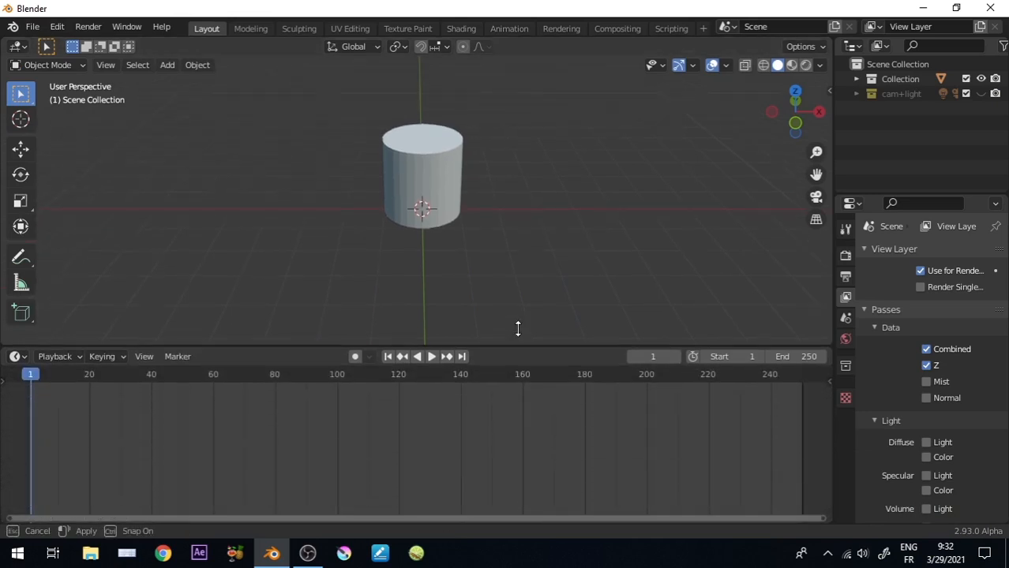
Step: Show the Default library's assets in the new file's Asset Browser and drag Cube, Cylinder and Suzanne in
{"action": "left_click", "coordinate": [17, 312]}
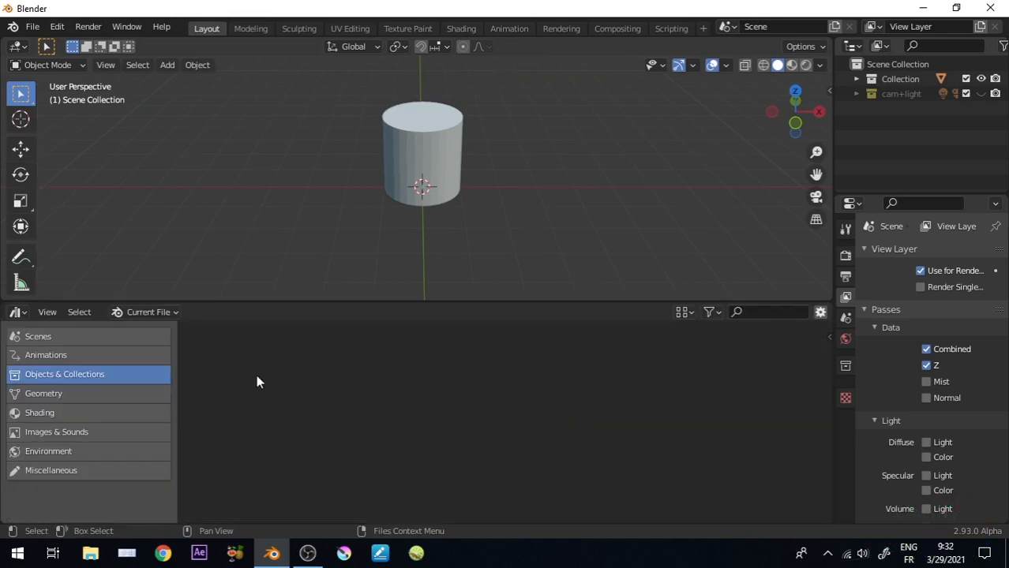
{"action": "left_click", "coordinate": [149, 312]}
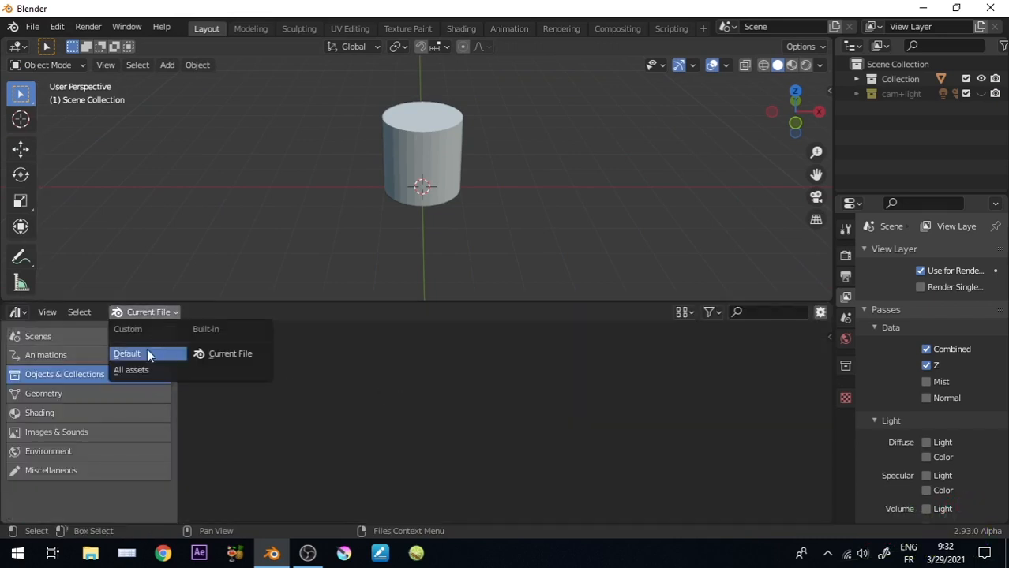
{"action": "left_click", "coordinate": [126, 354]}
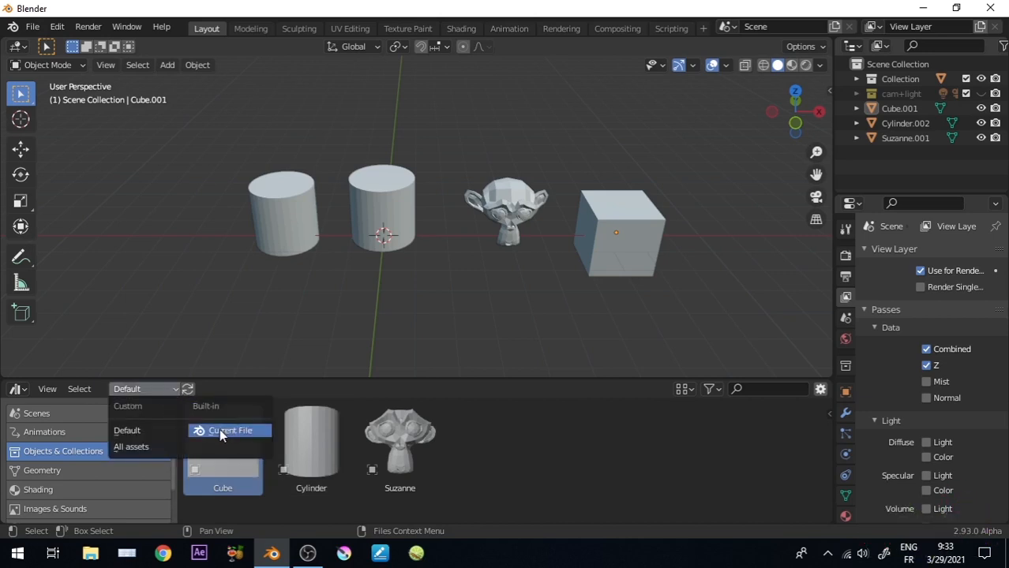
Step: Switch the Asset Browser back to the Current File library
{"action": "left_click", "coordinate": [231, 430]}
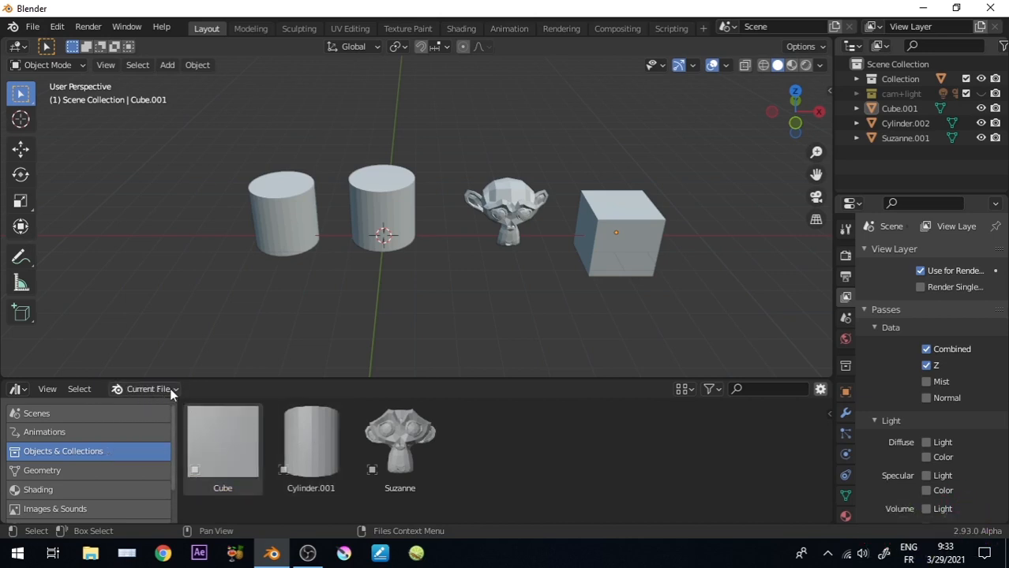
{"action": "left_click", "coordinate": [148, 388]}
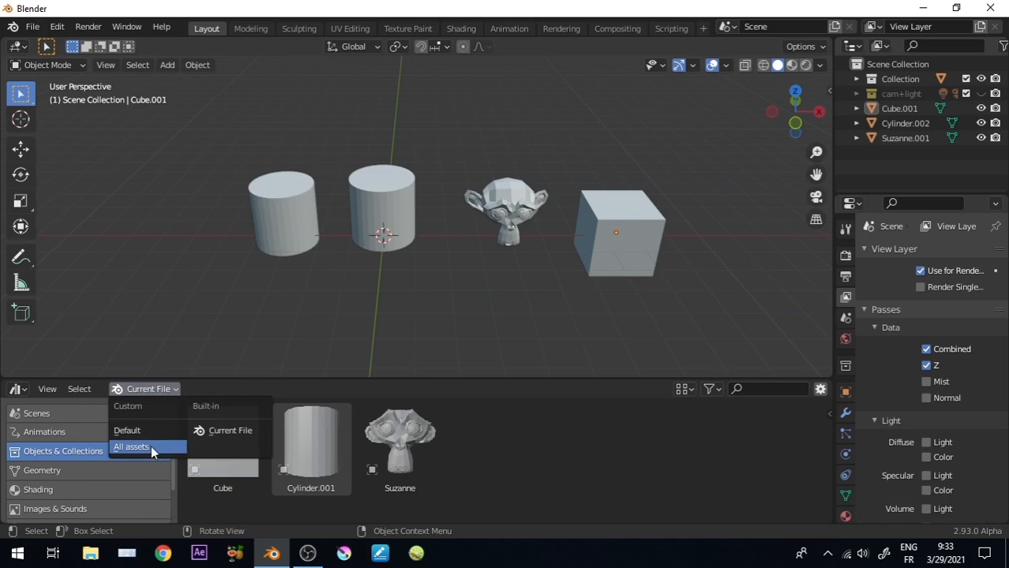
{"action": "left_click", "coordinate": [131, 447]}
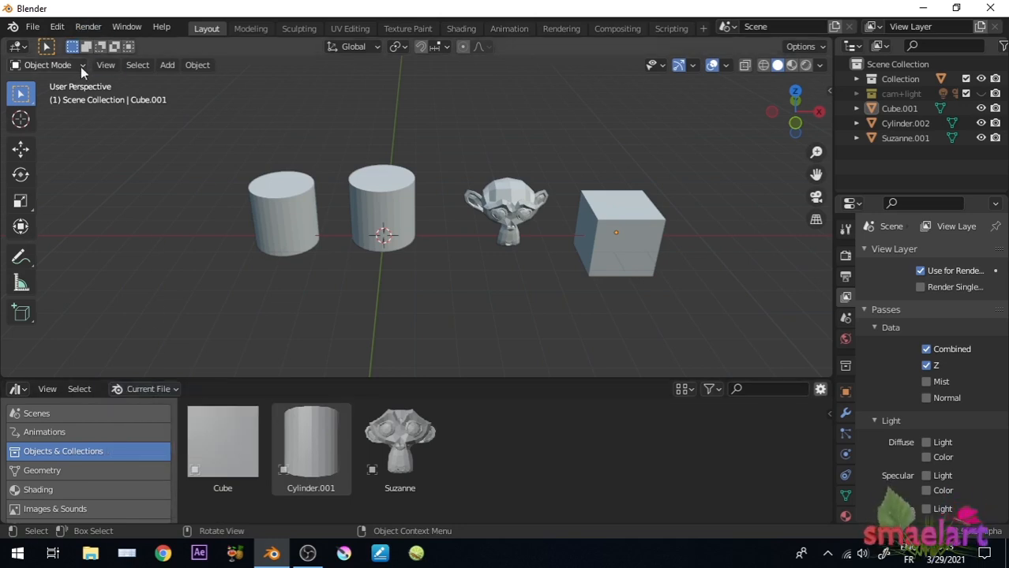
{"action": "left_click", "coordinate": [56, 25]}
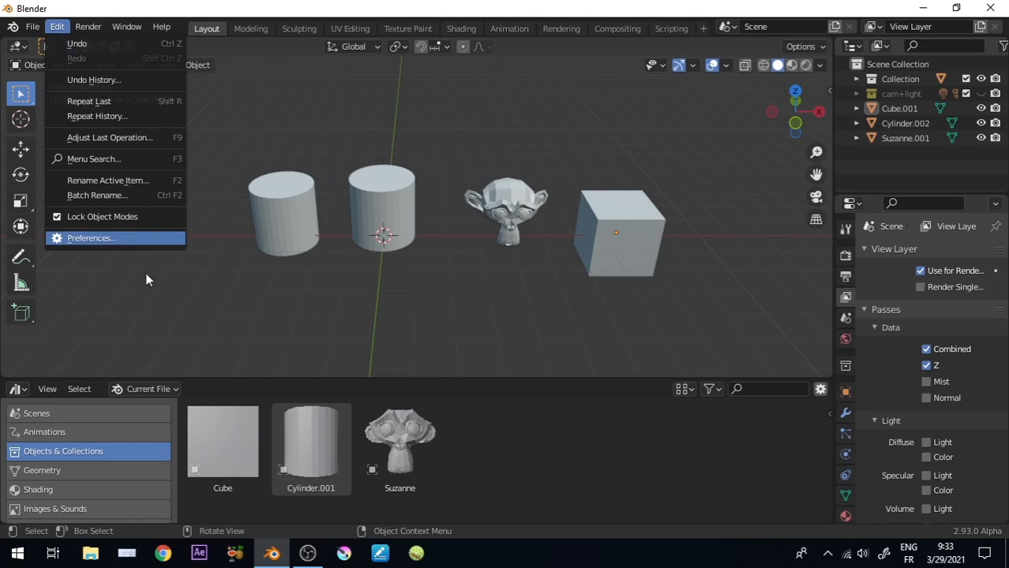
{"action": "left_click", "coordinate": [91, 237]}
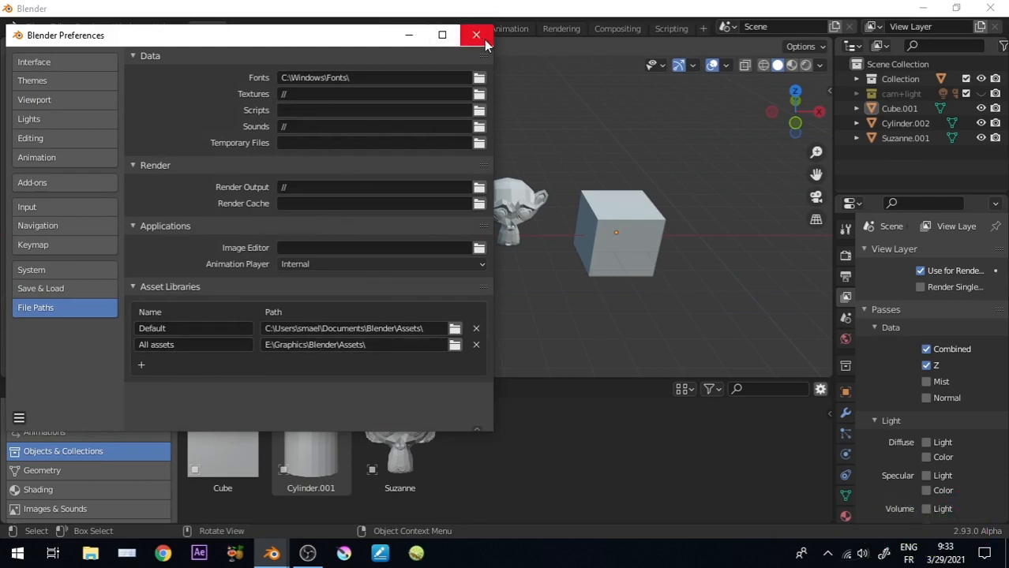
{"action": "left_click", "coordinate": [477, 34]}
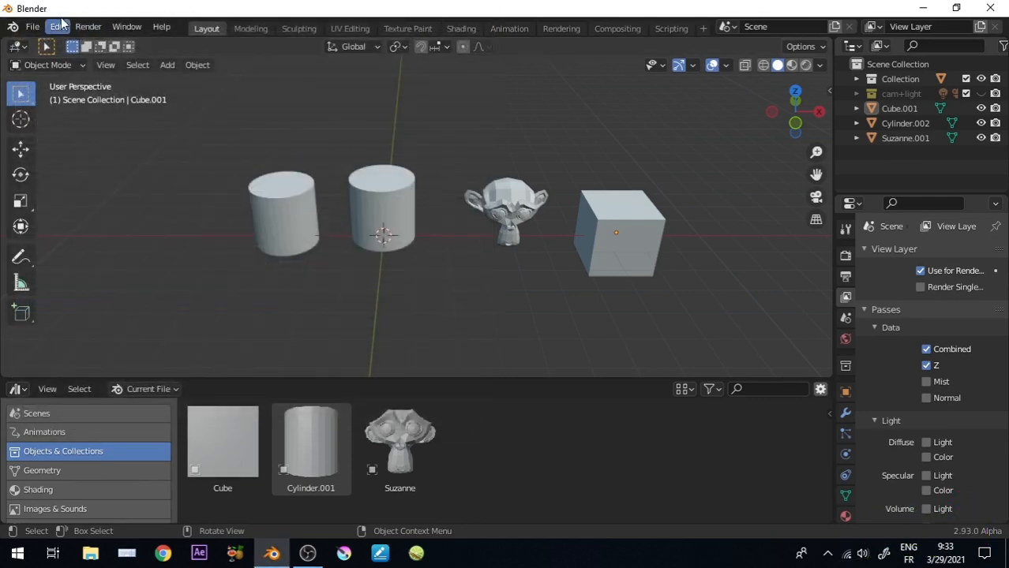
{"action": "left_click", "coordinate": [32, 25]}
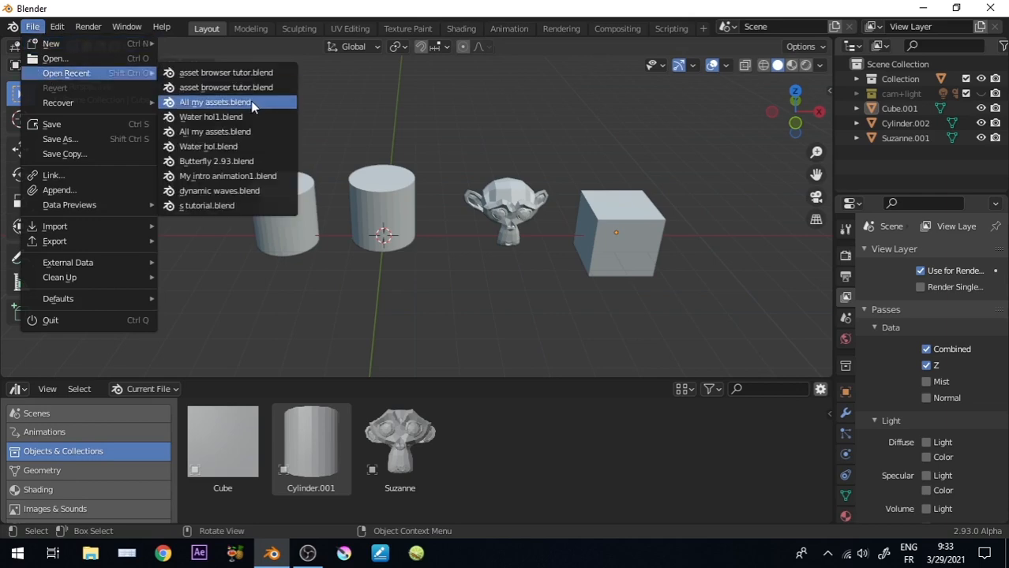
Step: Open the recent All my assets.blend file and check the asset library paths in Preferences
{"action": "left_click", "coordinate": [215, 101]}
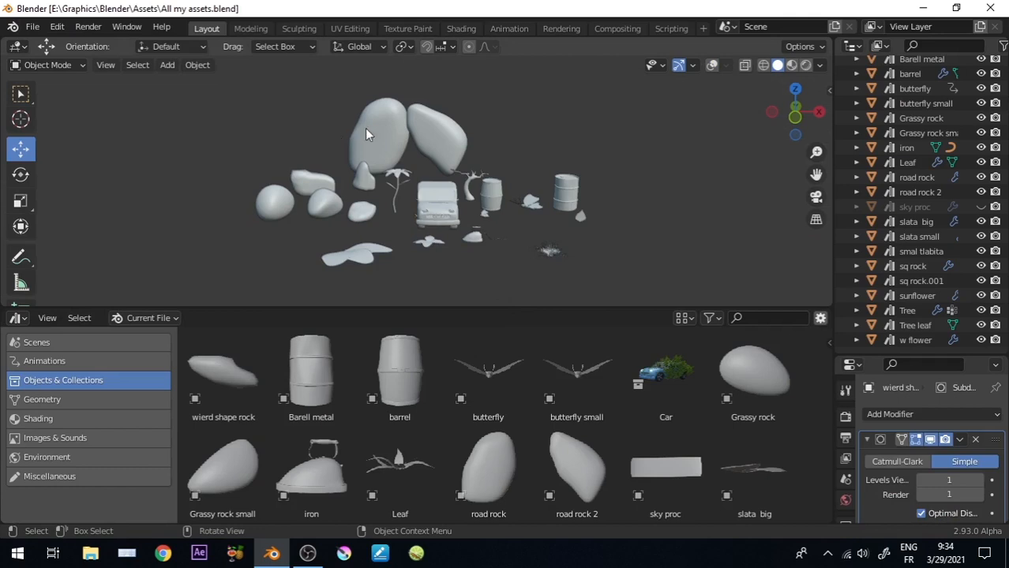
{"action": "left_click", "coordinate": [31, 25]}
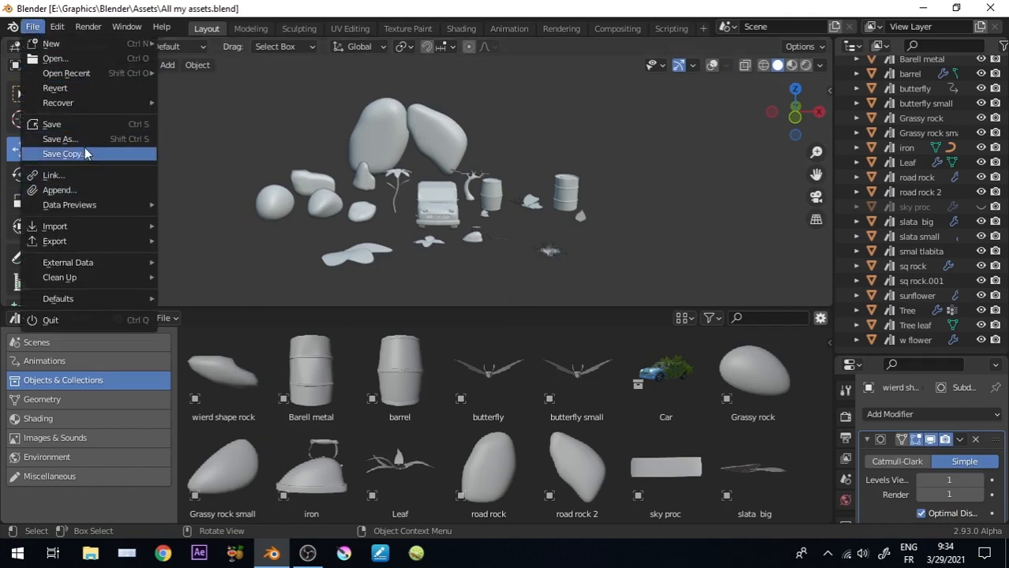
{"action": "left_click", "coordinate": [57, 25]}
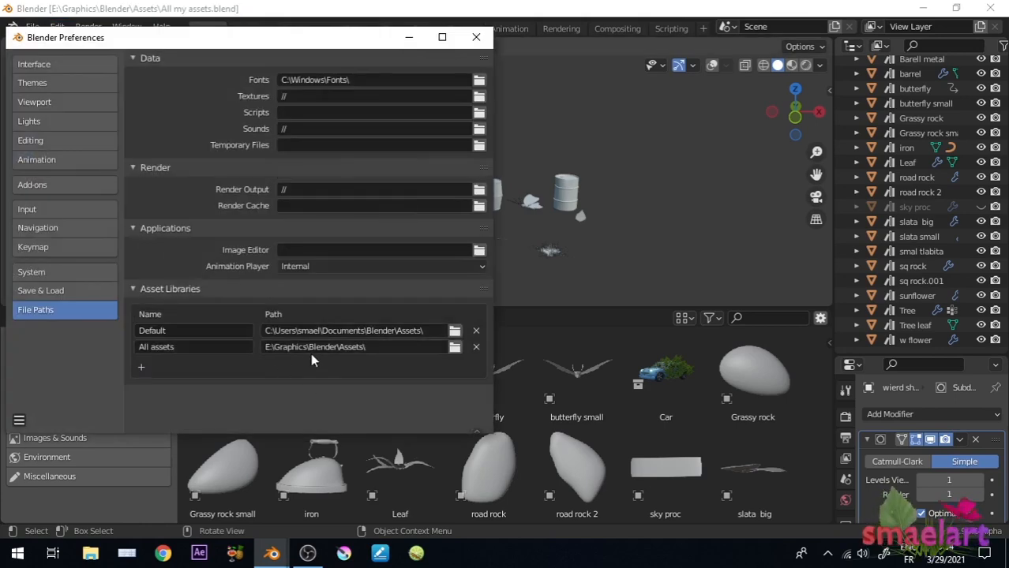
{"action": "mouse_move", "coordinate": [477, 38]}
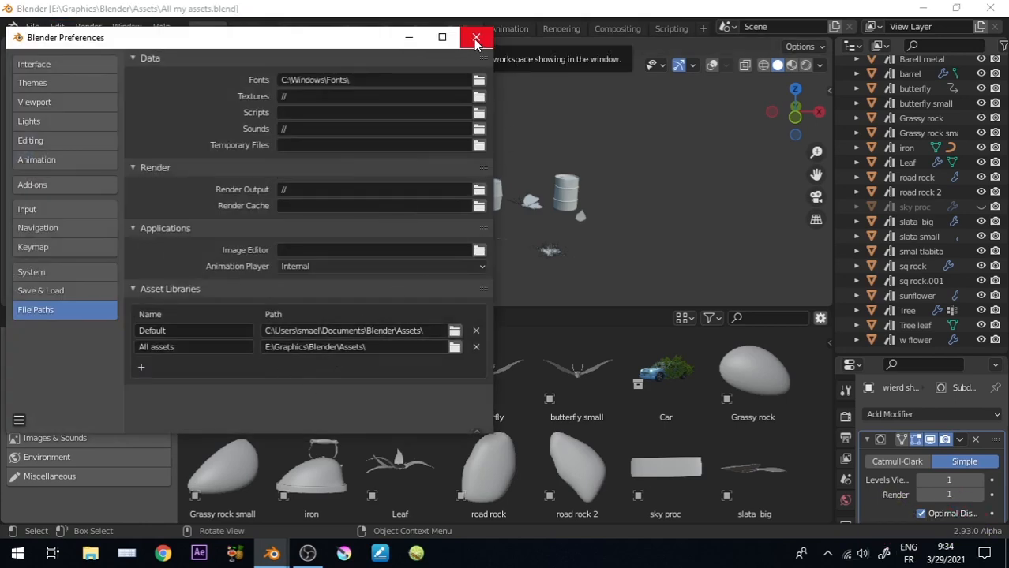
{"action": "left_click", "coordinate": [475, 38]}
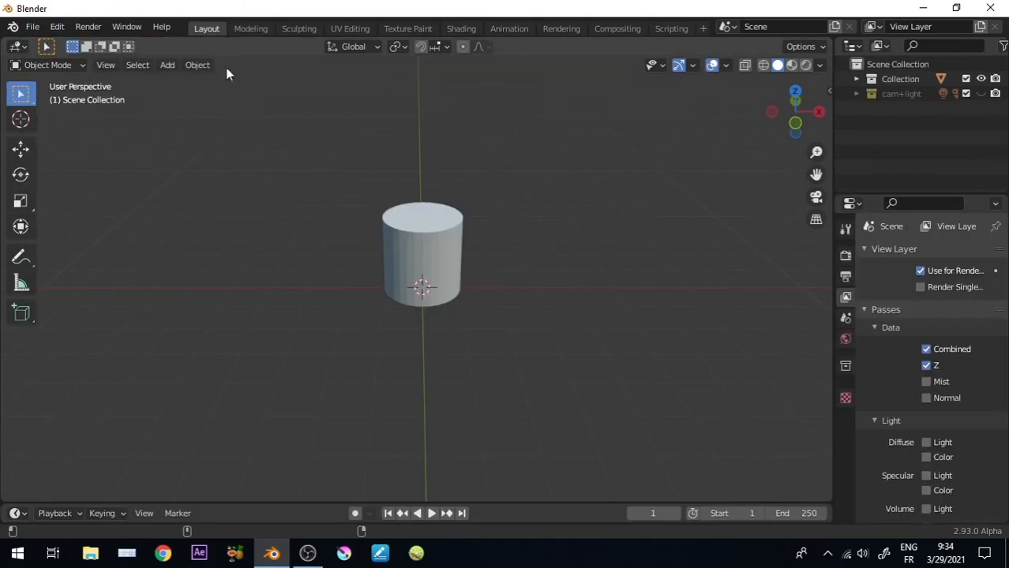
{"action": "mouse_move", "coordinate": [126, 101]}
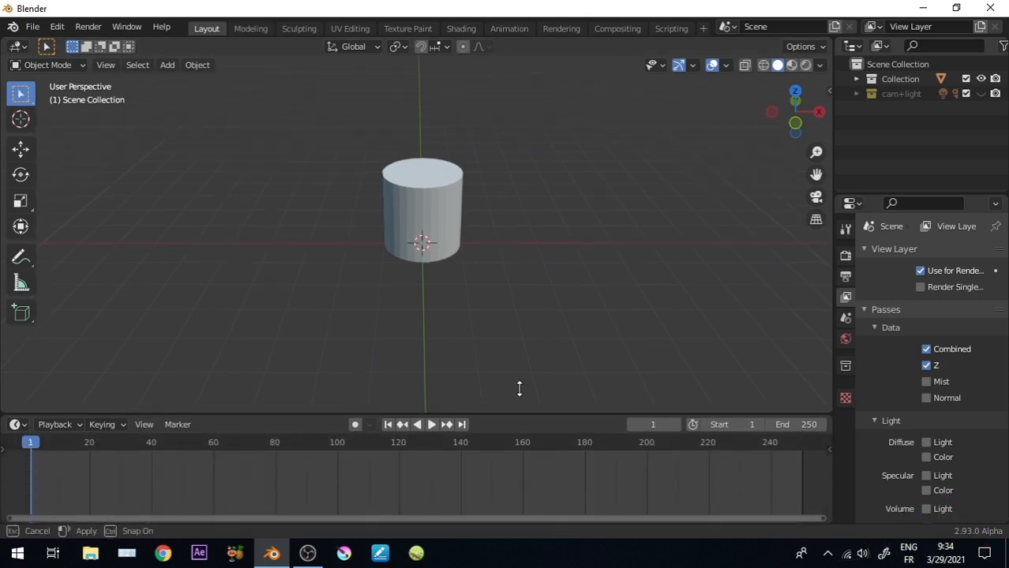
Step: Show the All assets library in the Asset Browser and drag a rock and a barrel into the scene
{"action": "left_click", "coordinate": [423, 197]}
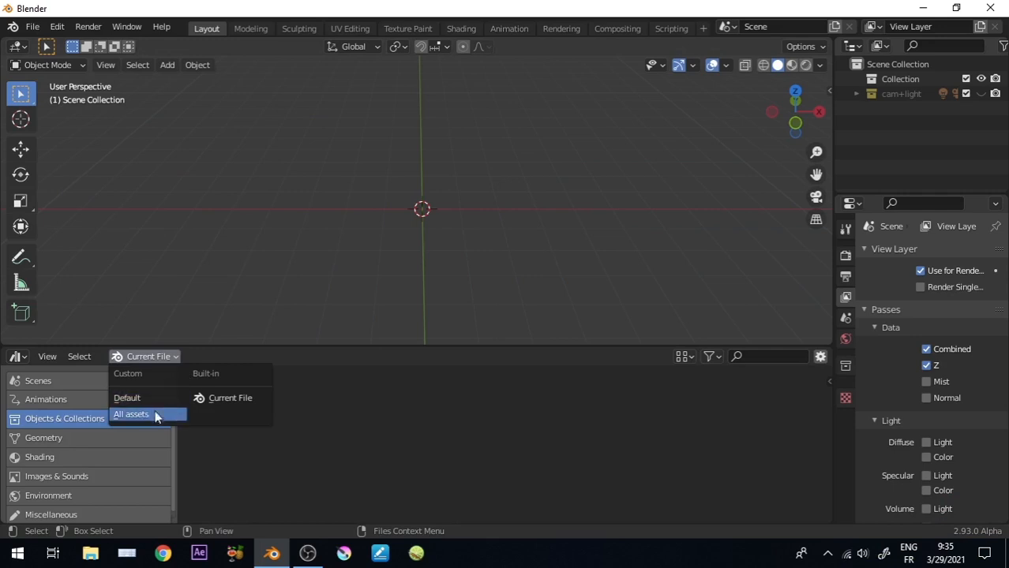
{"action": "left_click", "coordinate": [131, 414]}
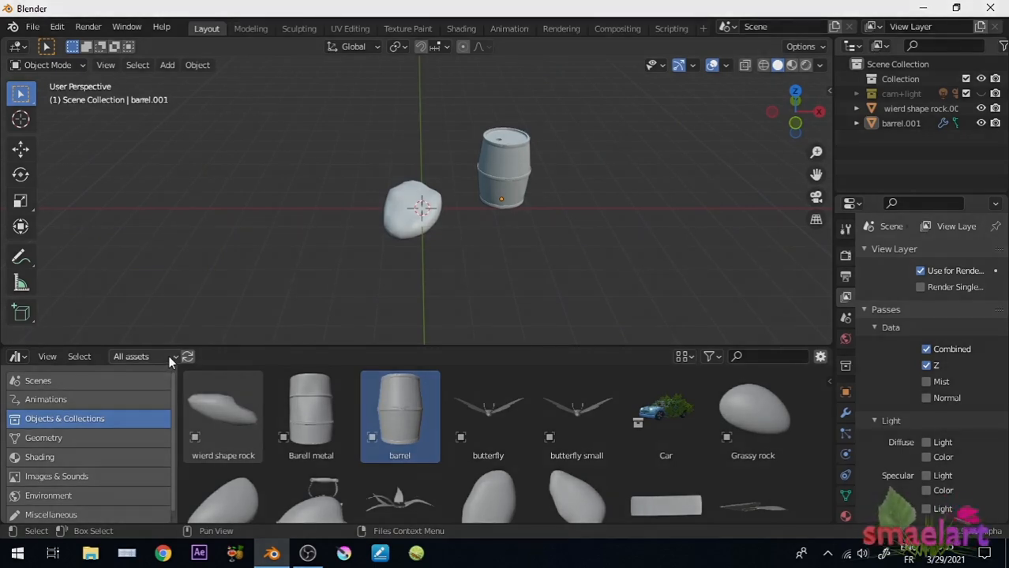
{"action": "left_click", "coordinate": [145, 357]}
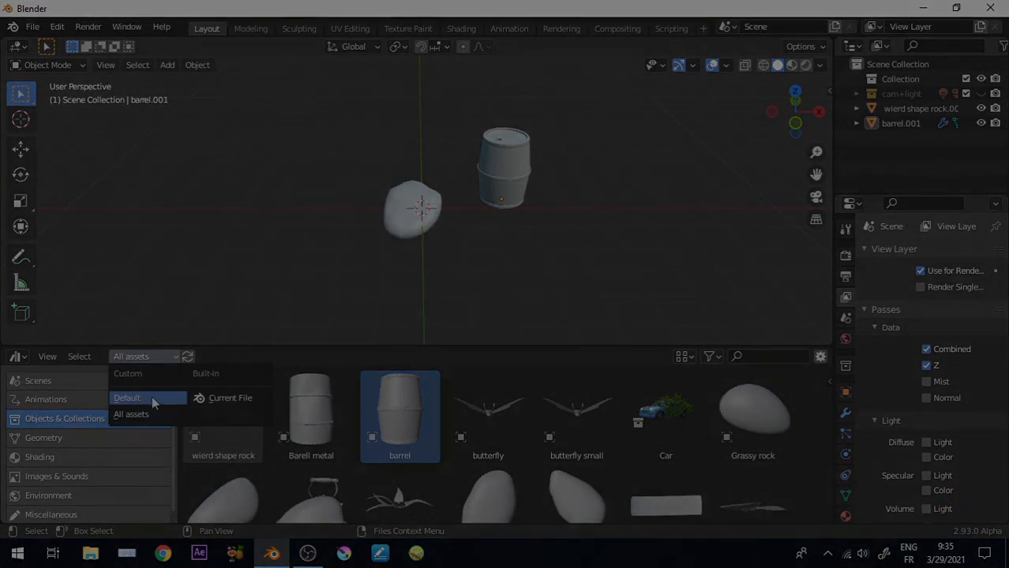